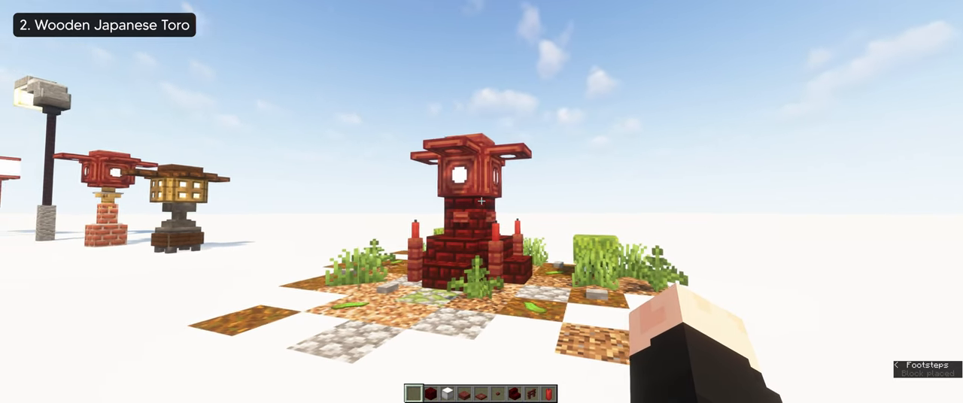
mouse_move(482, 201)
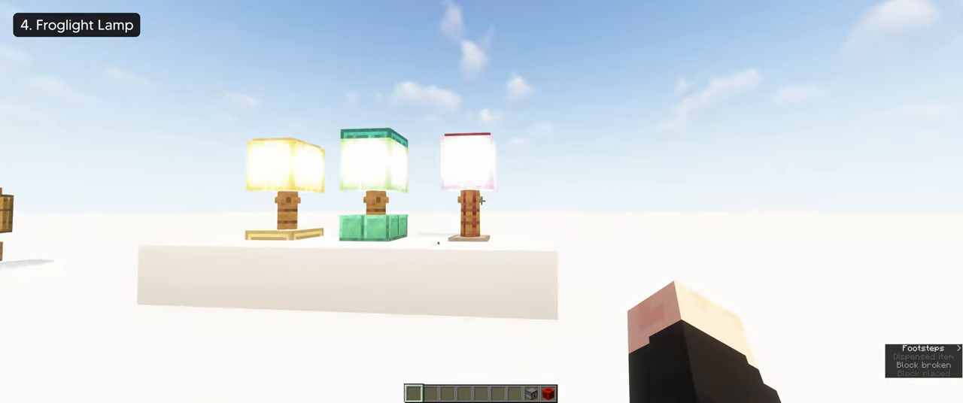
mouse_move(482, 201)
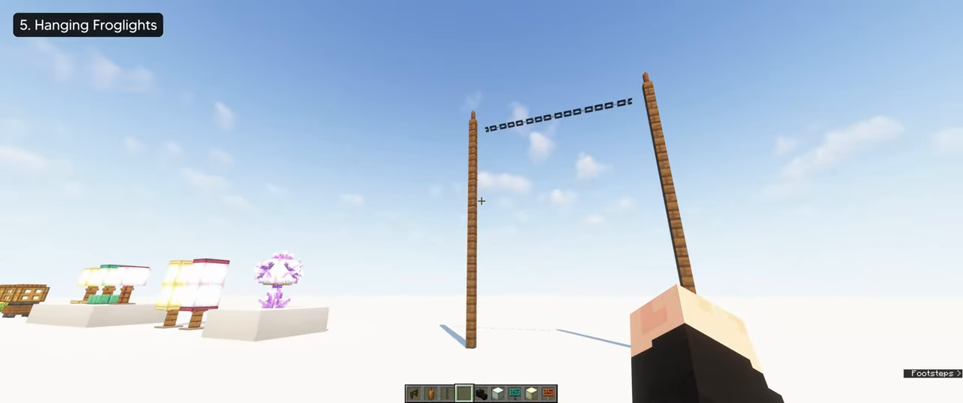
mouse_move(482, 201)
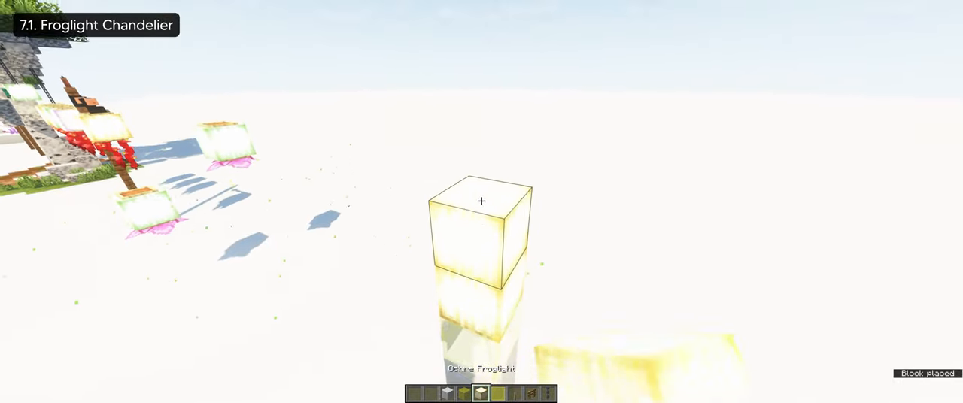
Step: Place another ochre froglight block onto the chandelier cluster atop the column
click(482, 201)
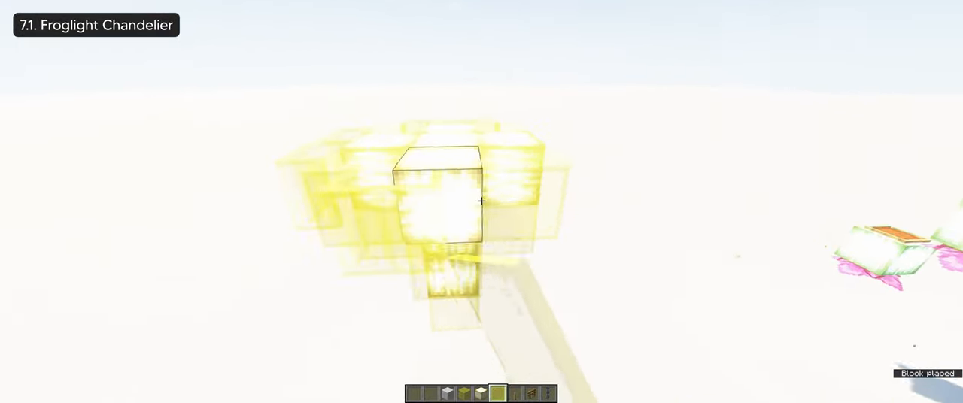
mouse_move(481, 201)
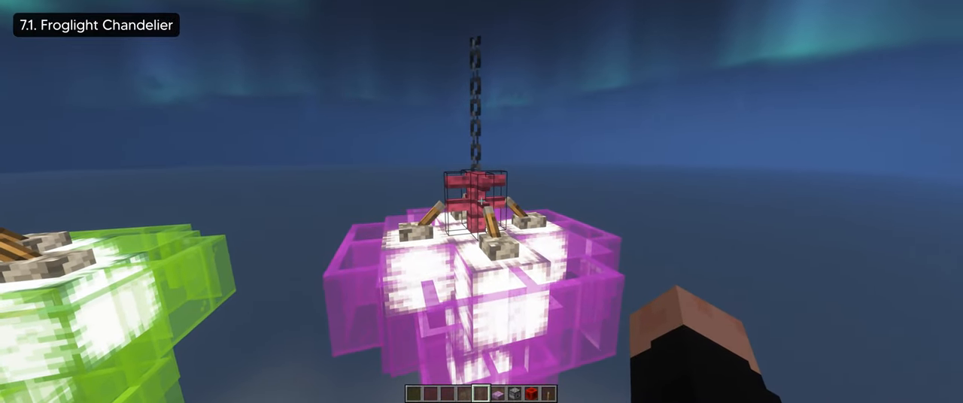
Step: Break the chandelier's red centre blocks and put a purpur slab in their place
click(482, 202)
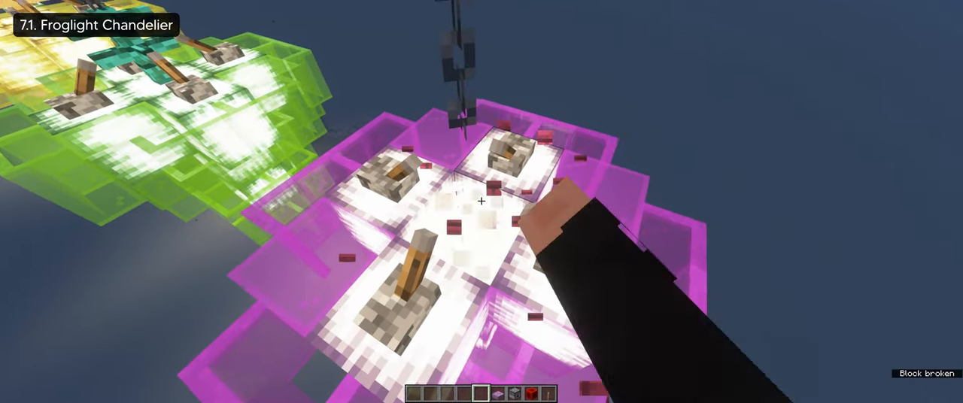
click(481, 202)
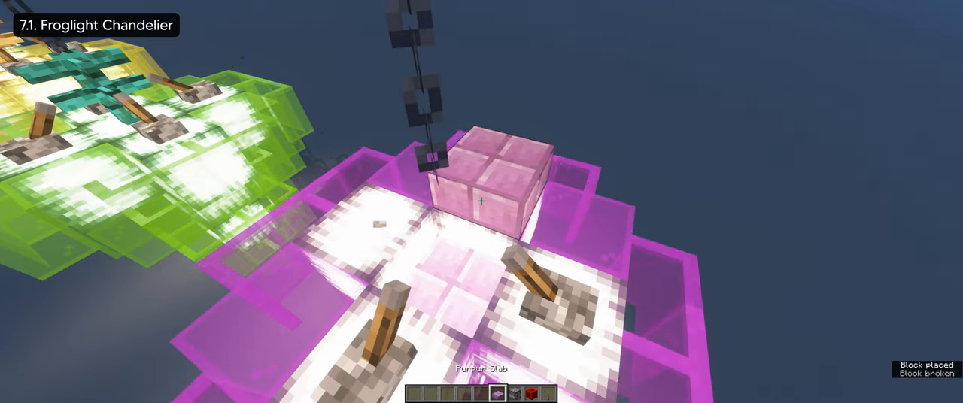